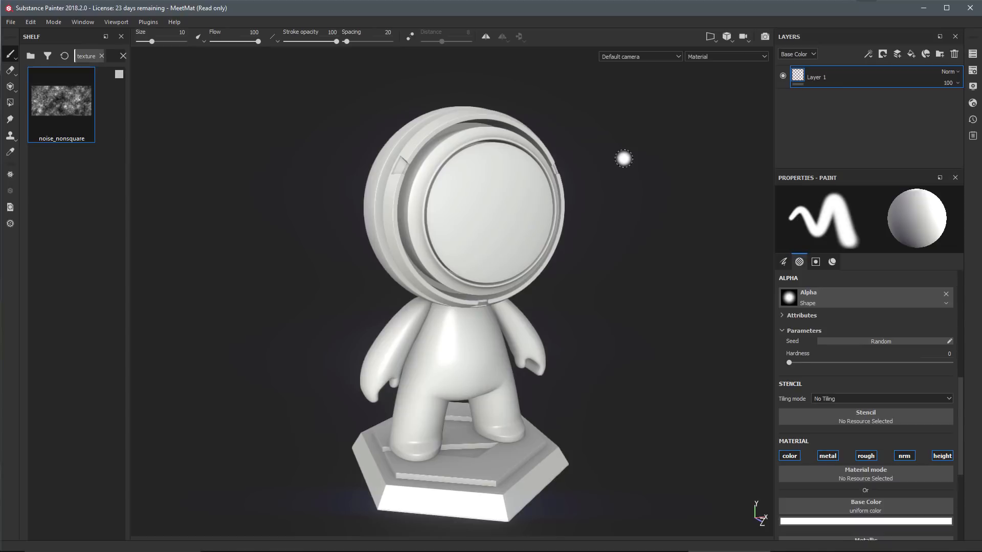
pyautogui.moveTo(576, 254)
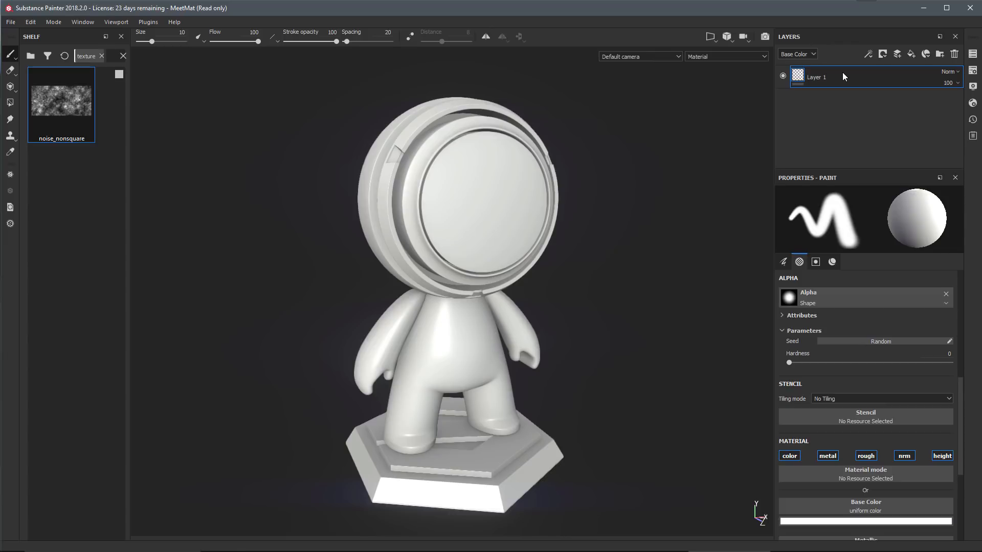
pyautogui.moveTo(825, 307)
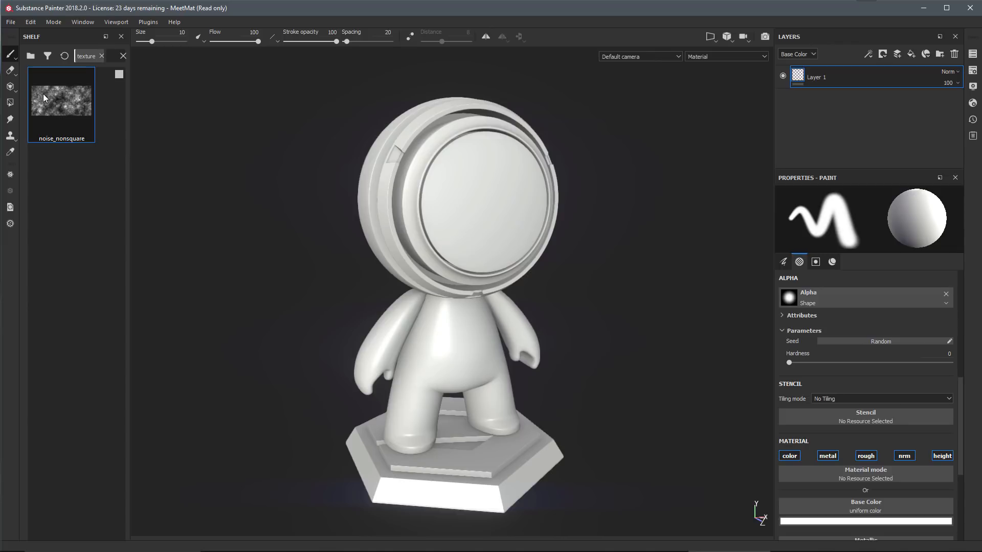
pyautogui.moveTo(61, 100)
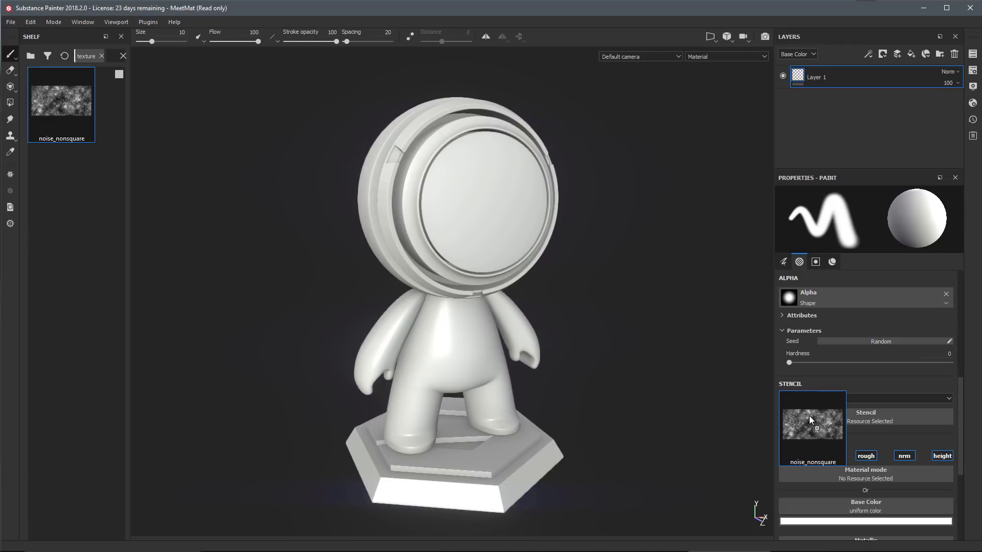
# Assign the noise_nonsquare Shelf texture to the paint tool's Stencil slot
pyautogui.click(811, 421)
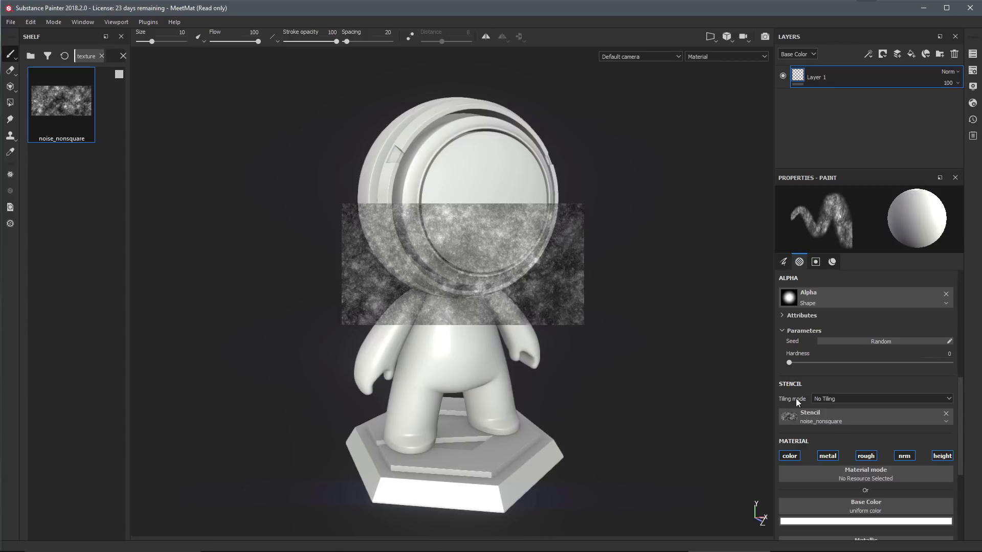
# Set the stencil tiling to H and V Tiling, then Horizontal Tiling, then change it again
pyautogui.click(880, 398)
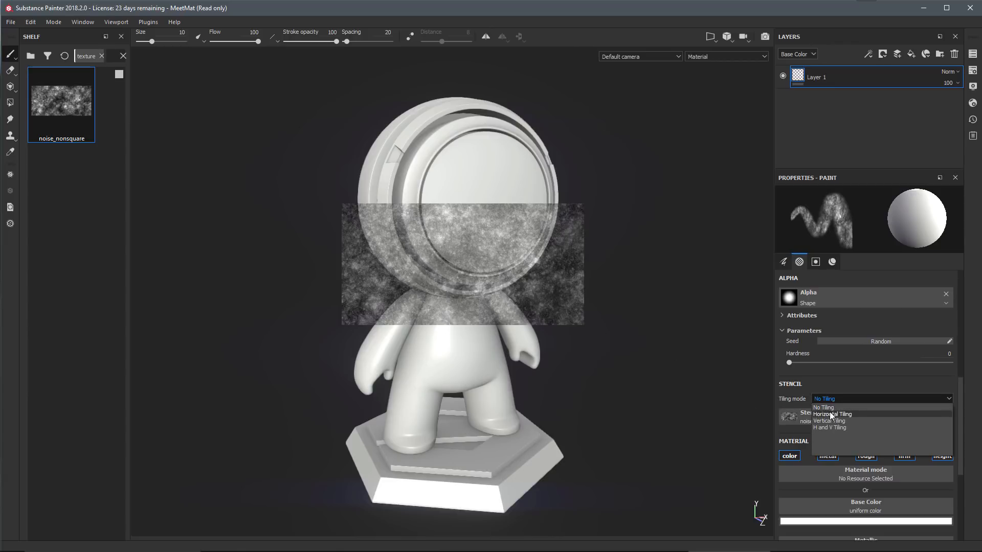
pyautogui.click(828, 427)
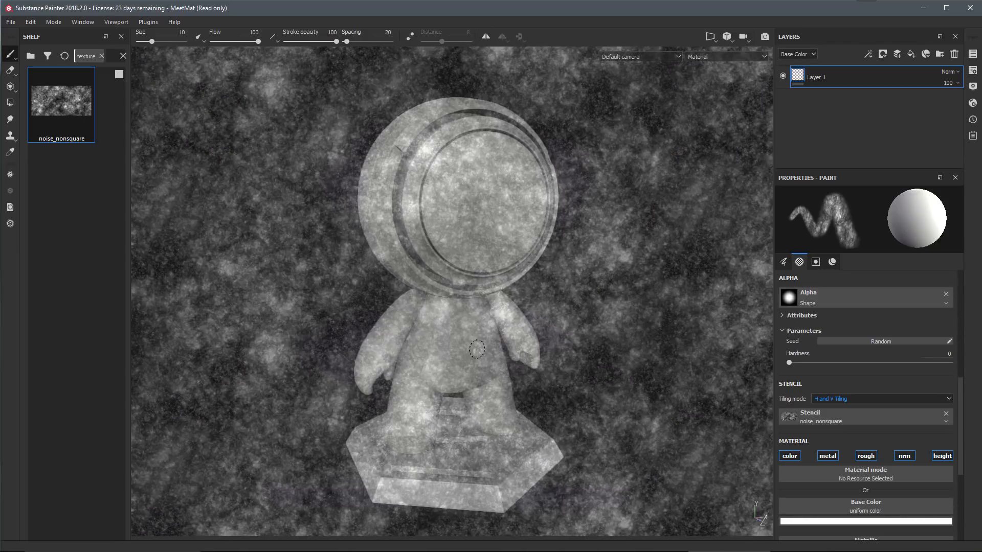
pyautogui.click(881, 398)
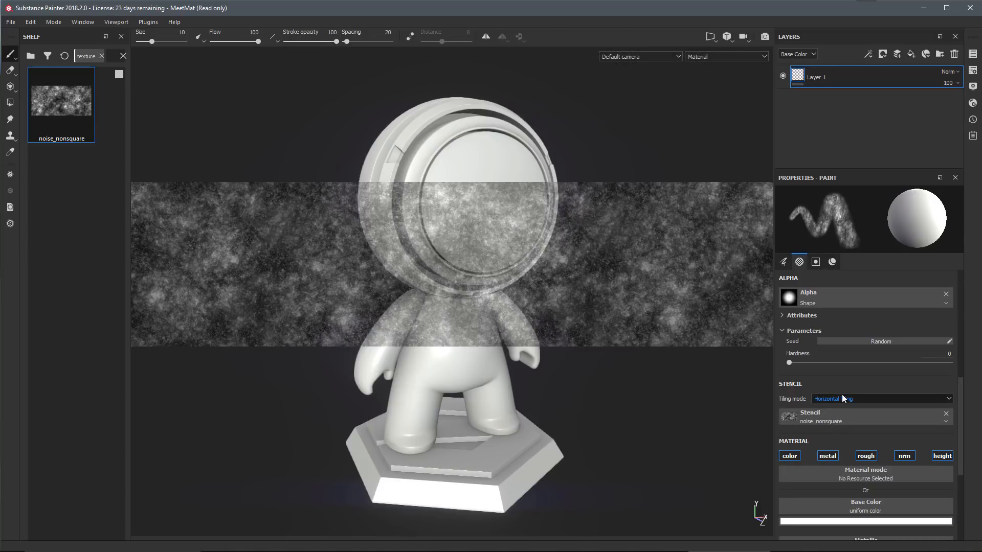
pyautogui.click(880, 398)
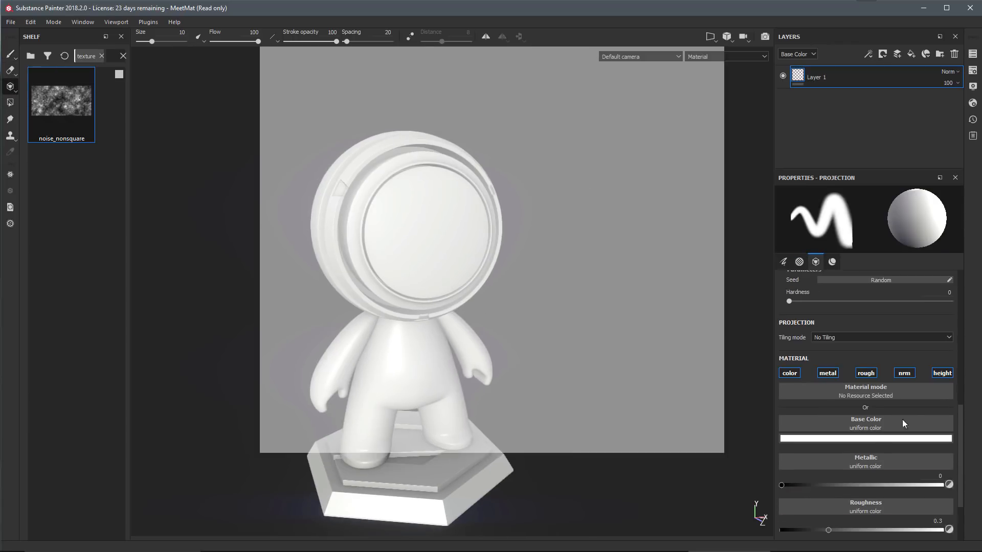
# Activate the Projection tool and set its Base Color to noise_nonsquare
pyautogui.click(826, 372)
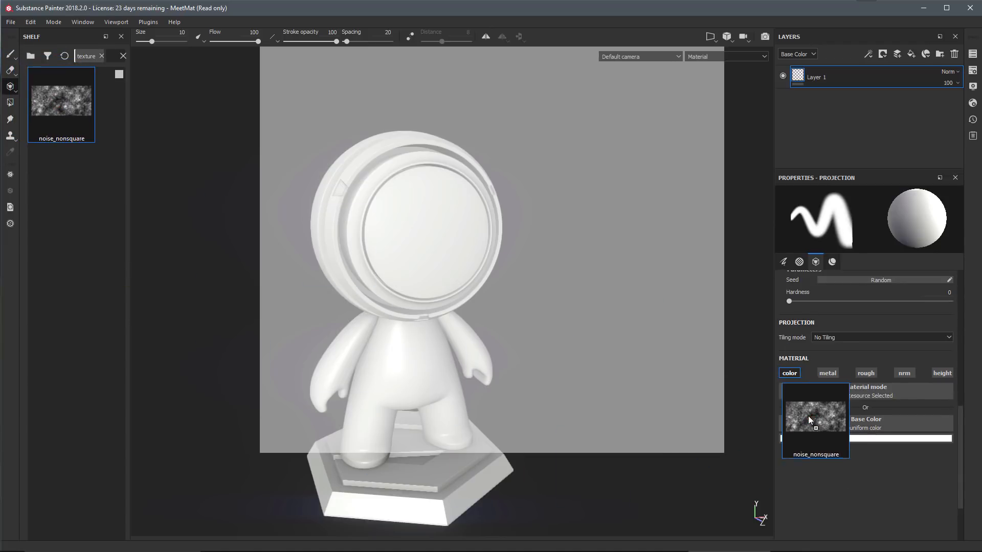
pyautogui.click(815, 418)
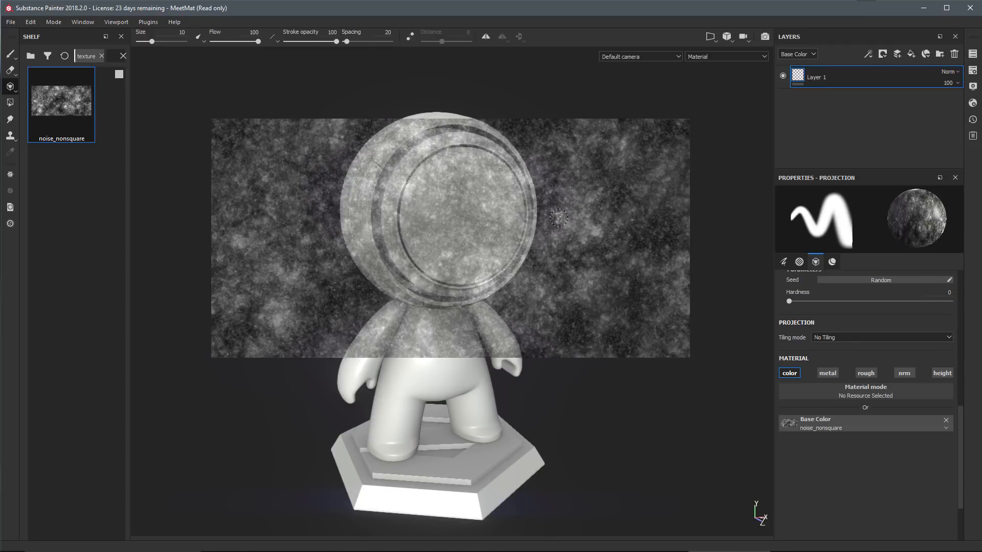
pyautogui.moveTo(492, 315)
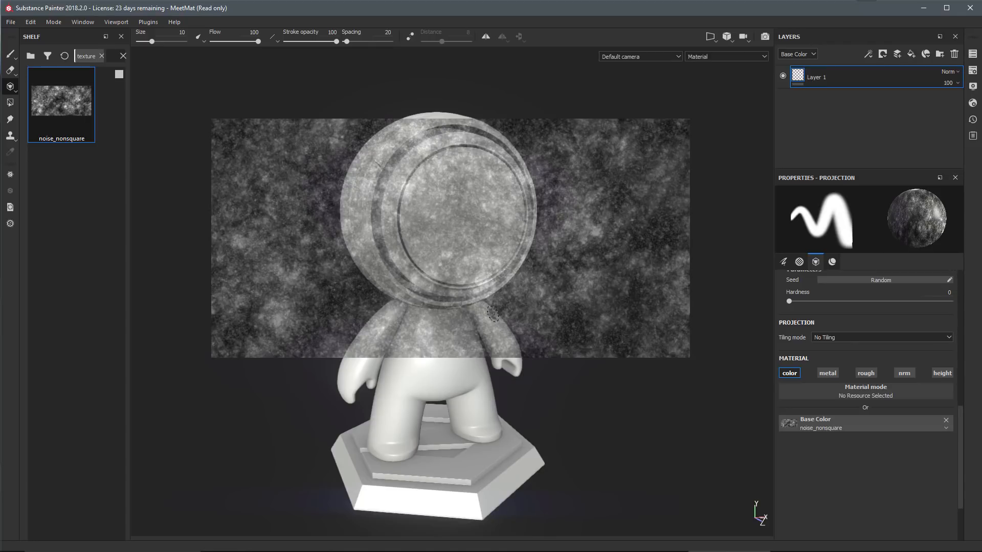
pyautogui.click(879, 337)
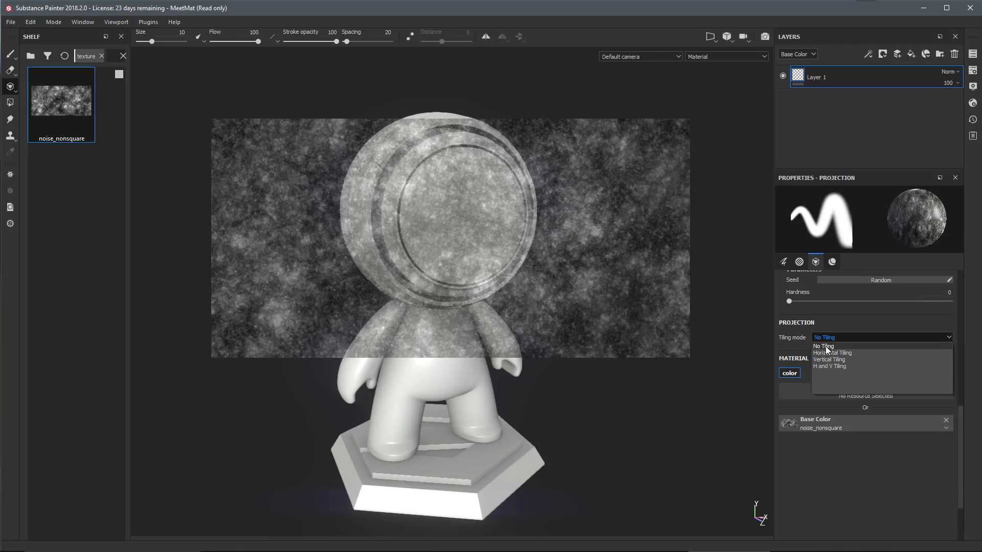
pyautogui.click(822, 346)
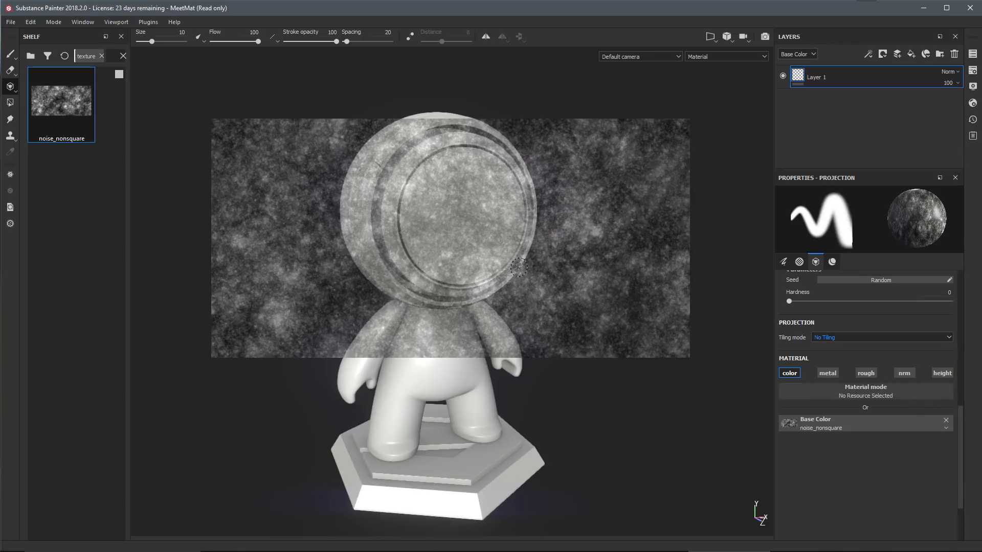